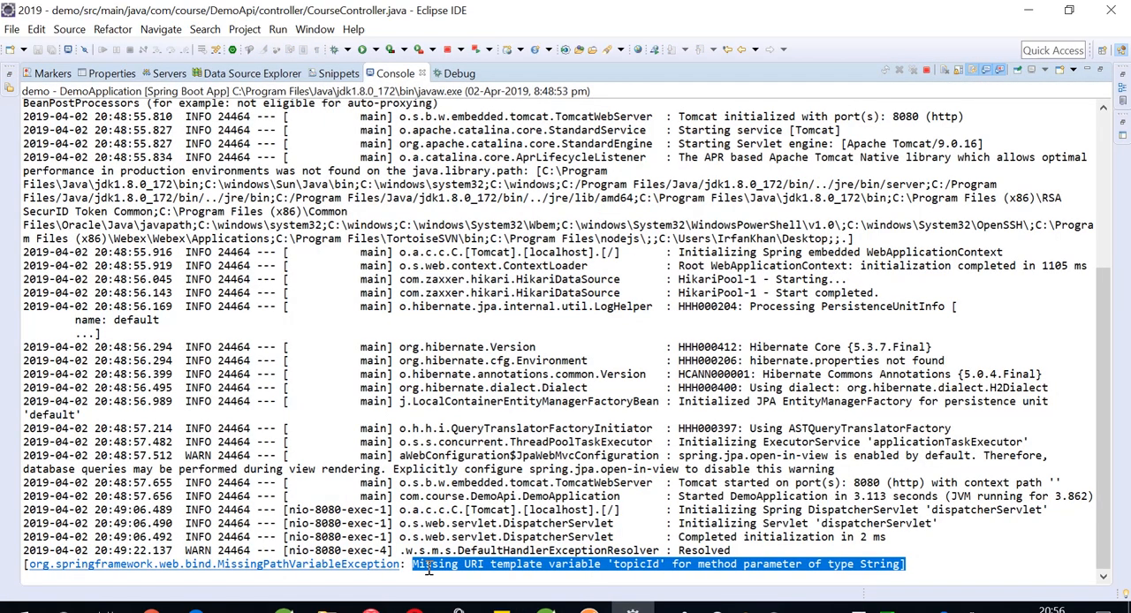
mouse_move(605, 579)
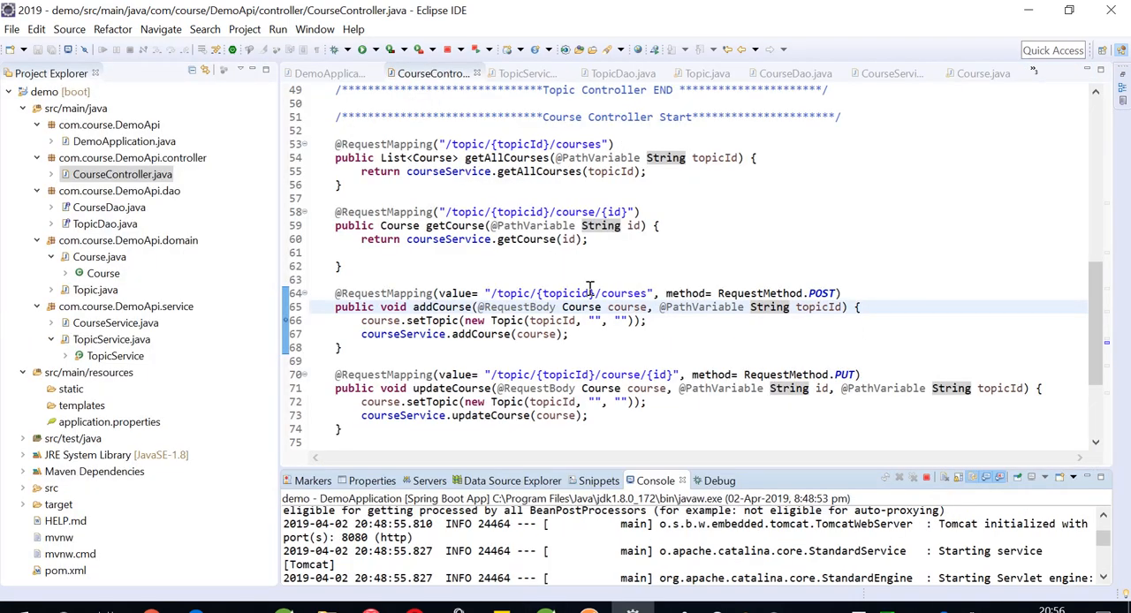
mouse_move(424, 201)
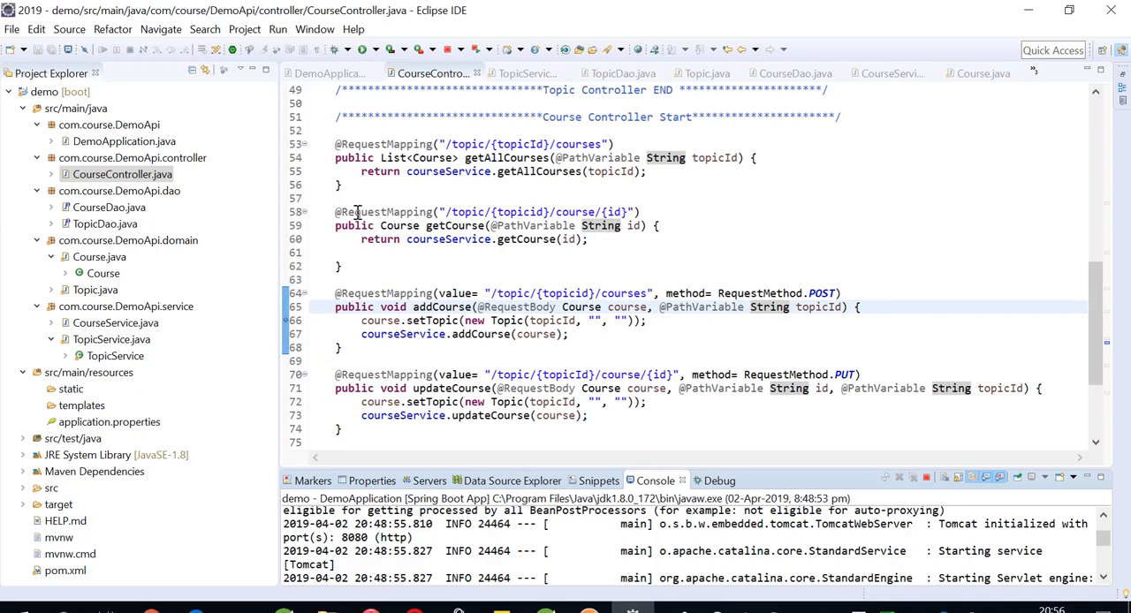
scroll(up, 3)
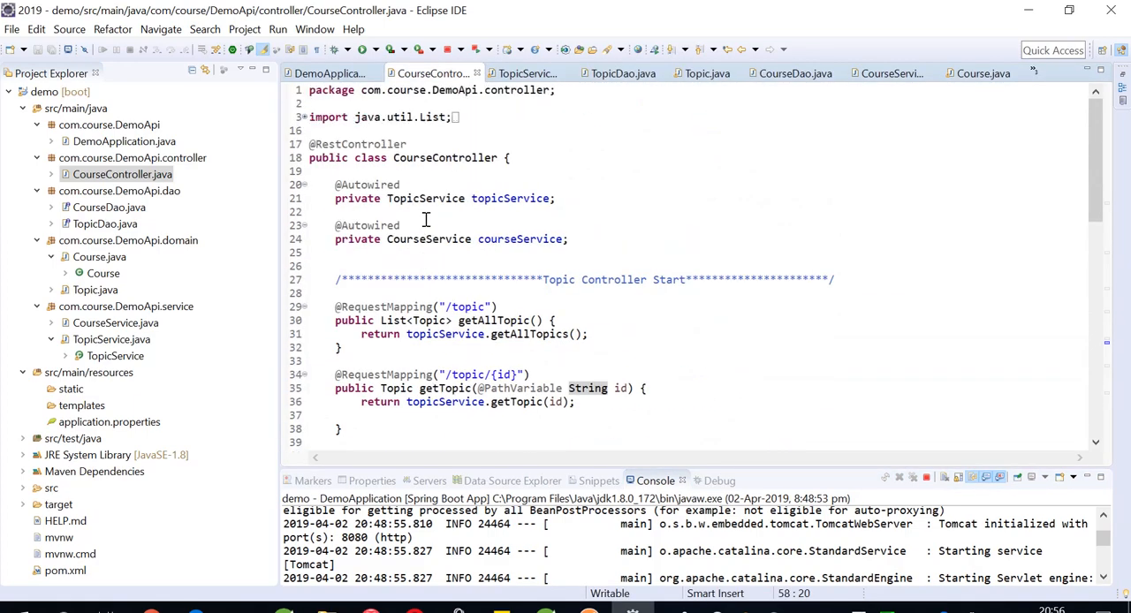
mouse_move(255, 226)
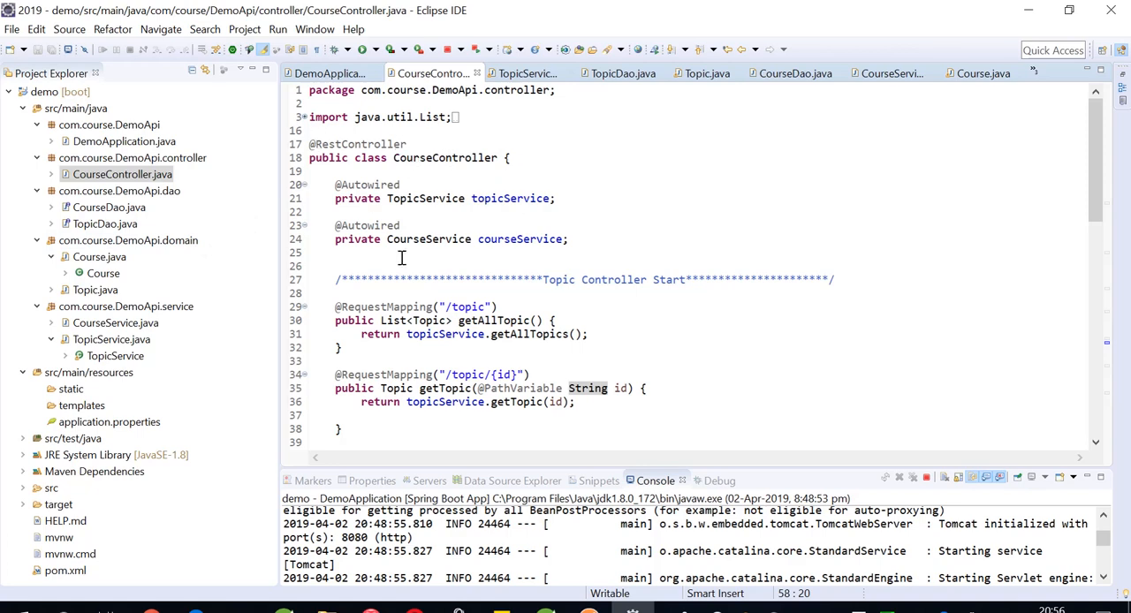
mouse_move(427, 162)
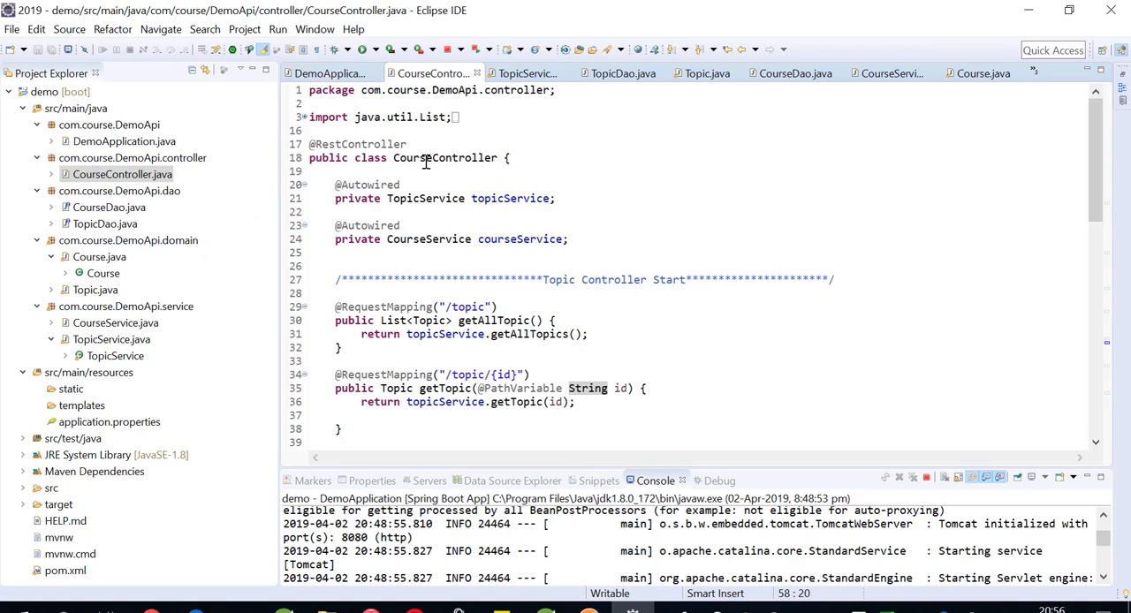
click(357, 144)
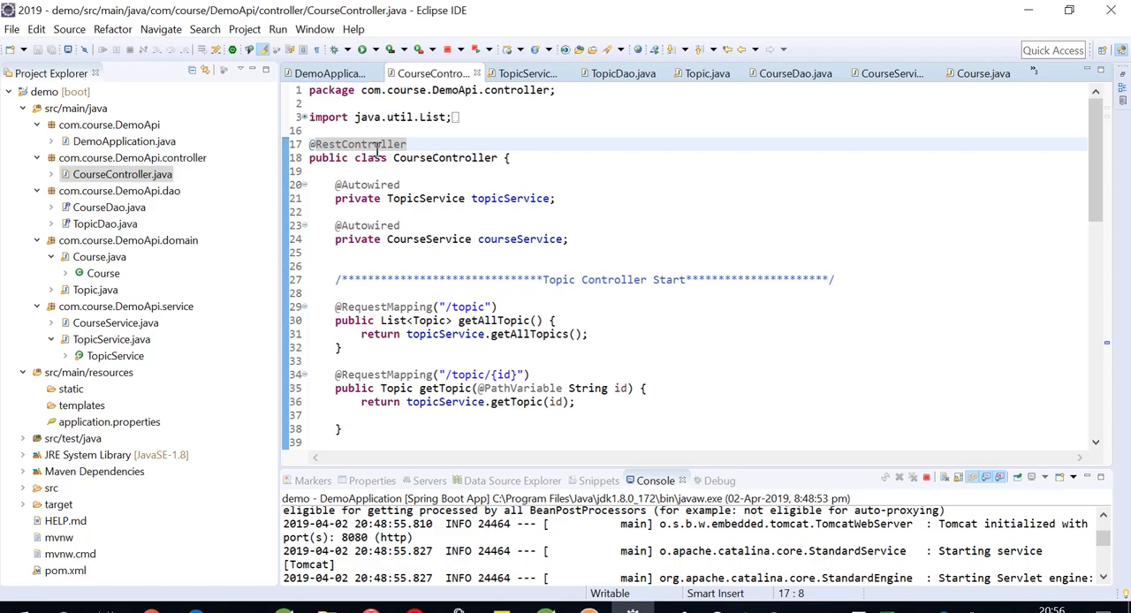
scroll(down, 3)
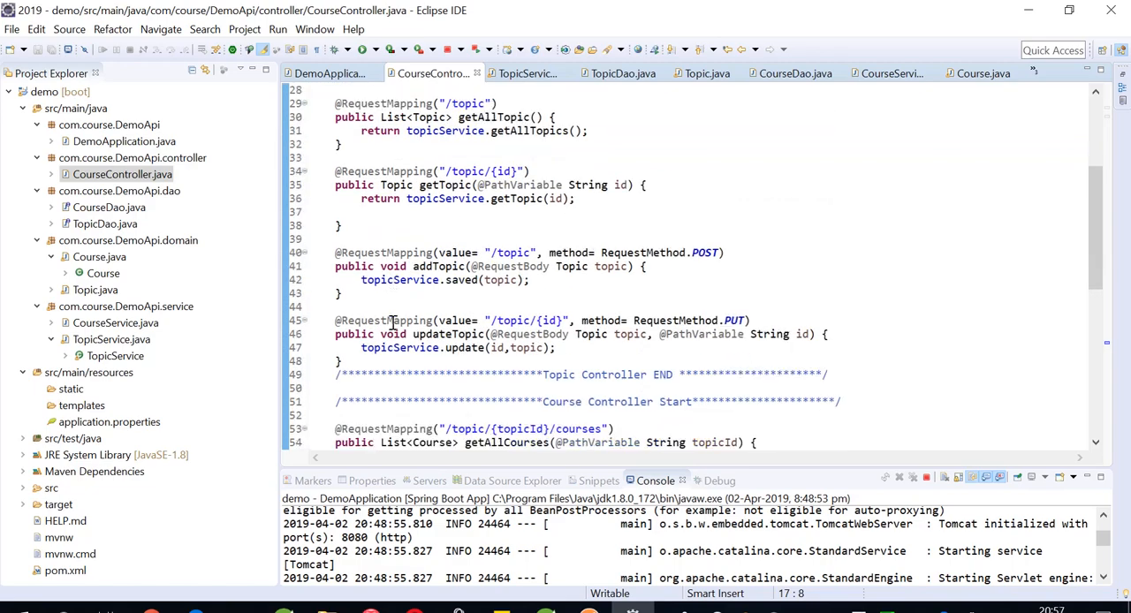
double_click(513, 320)
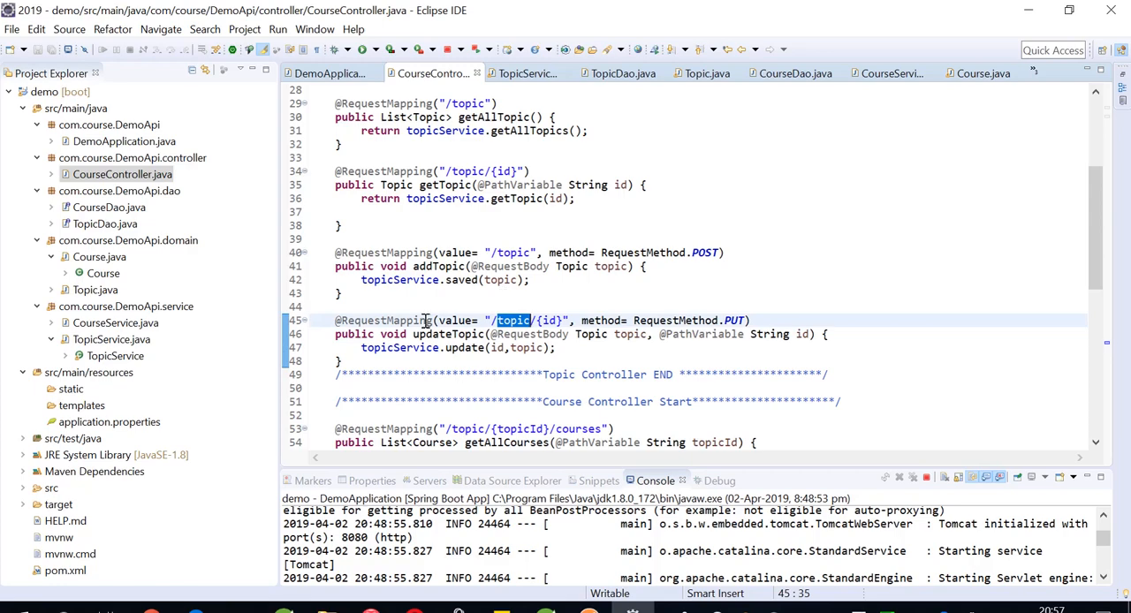
scroll(down, 3)
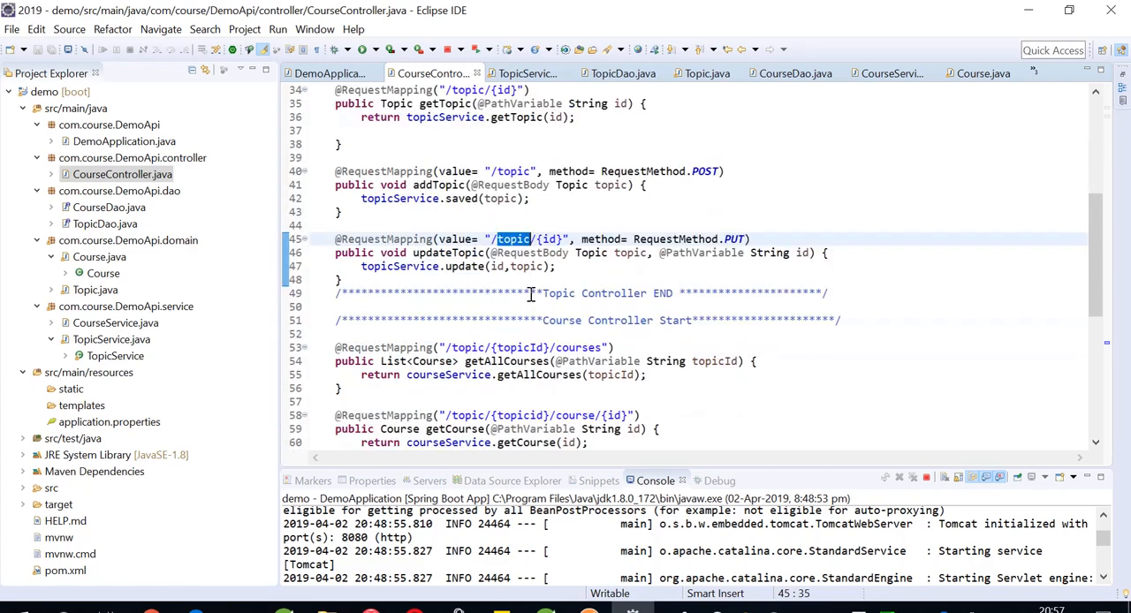
scroll(down, 3)
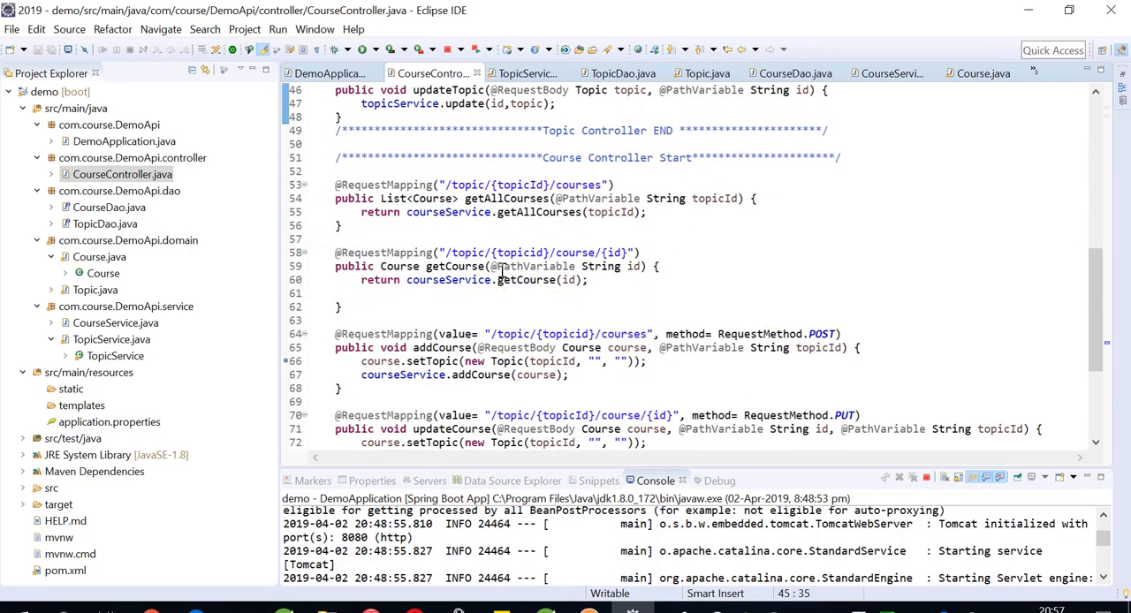
scroll(down, 3)
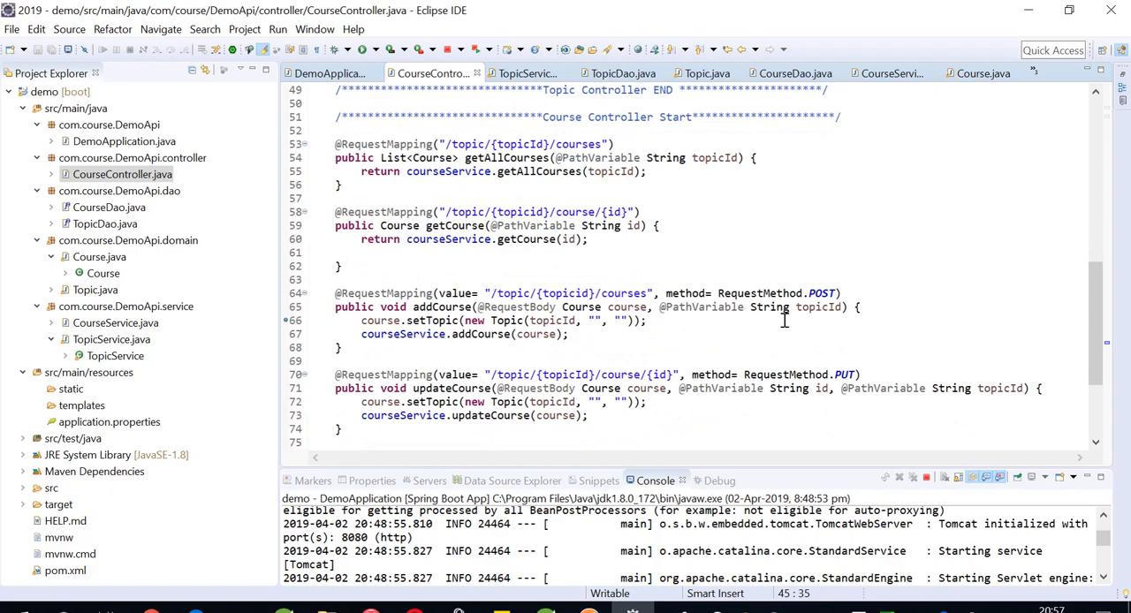
double_click(513, 294)
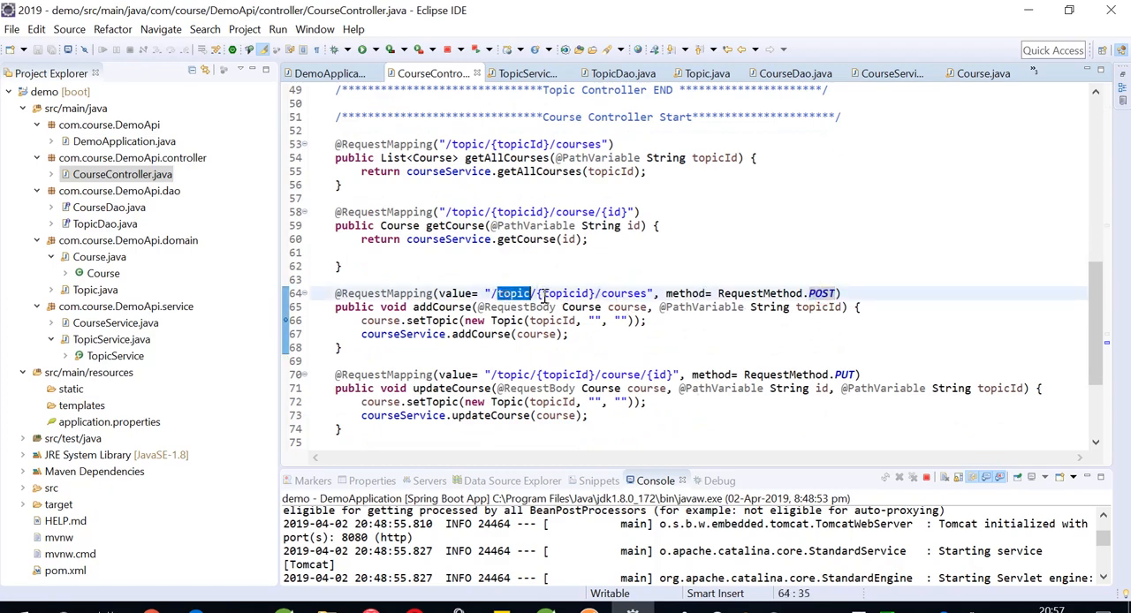
double_click(624, 293)
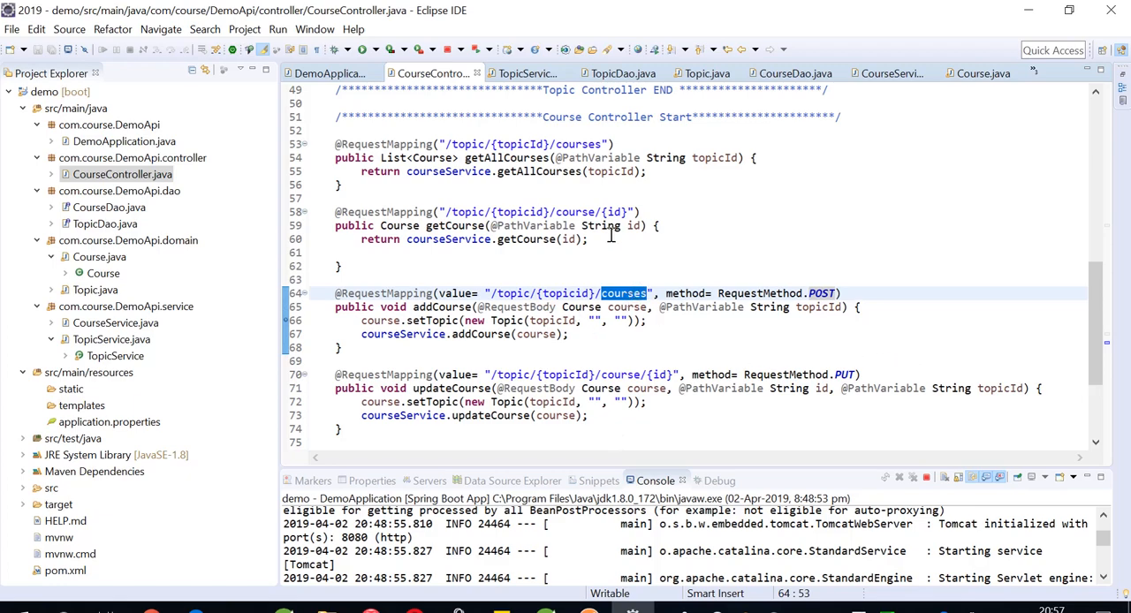
mouse_move(954, 502)
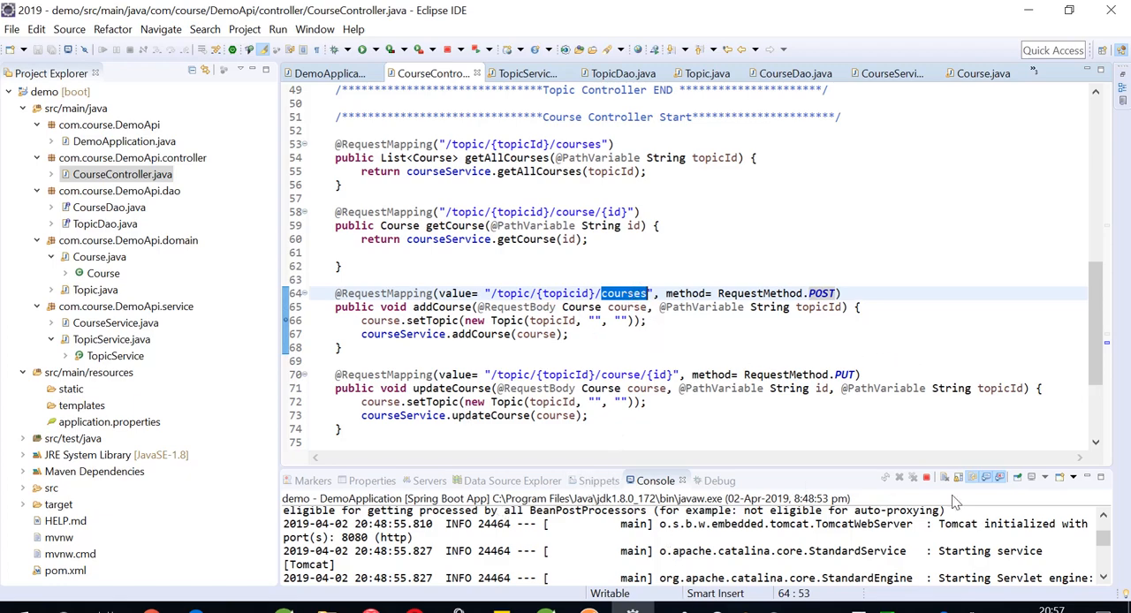
Terminate DemoApplication and relaunch it as a Spring Boot App on port 8080.
click(926, 477)
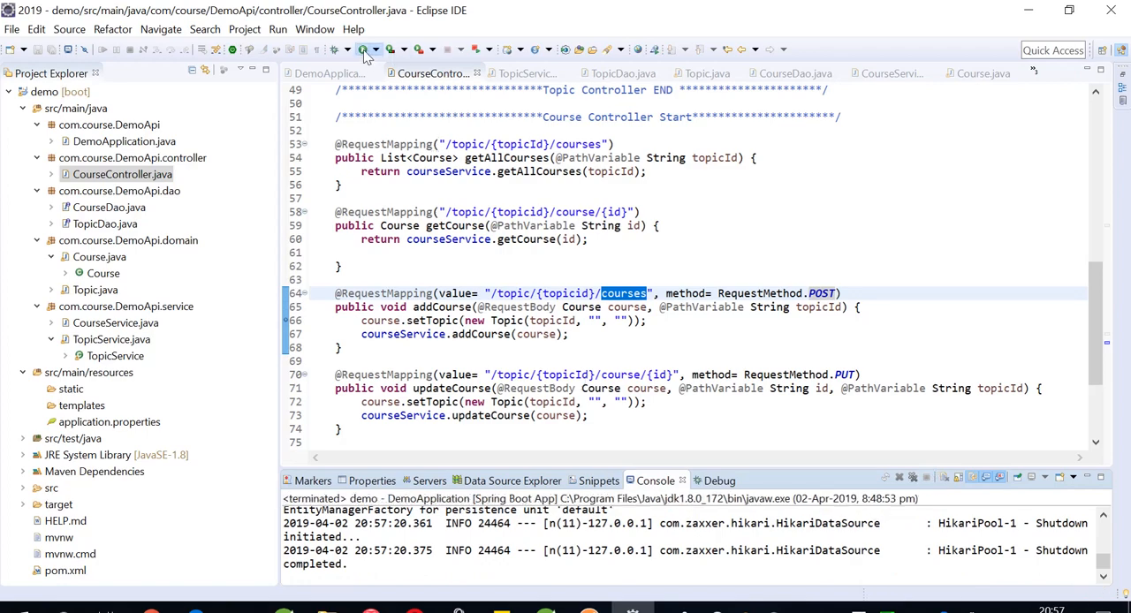
click(359, 49)
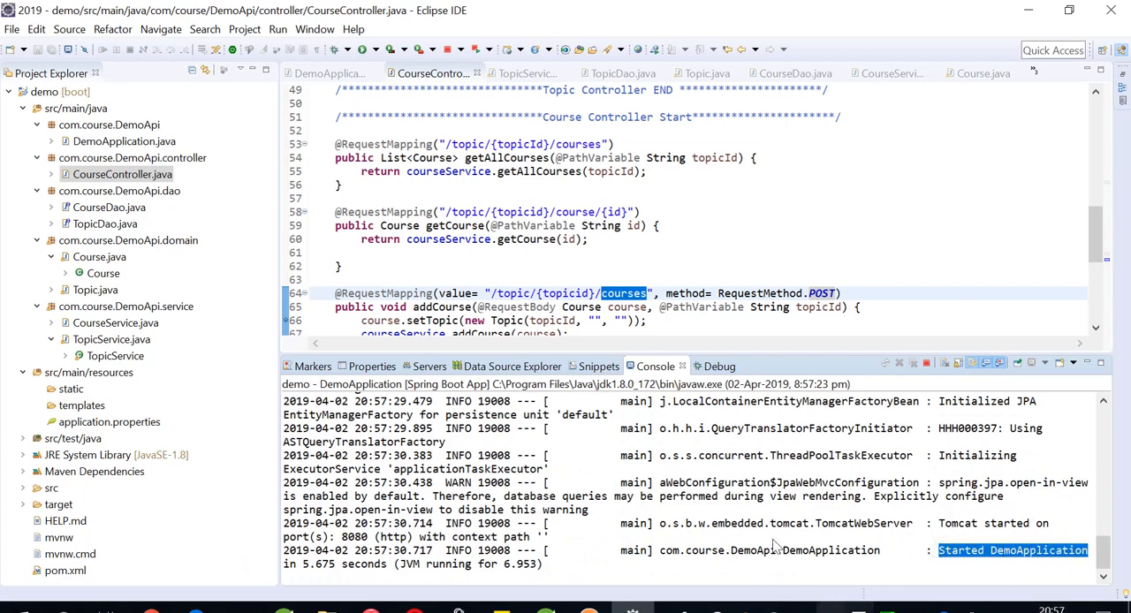
mouse_move(776, 362)
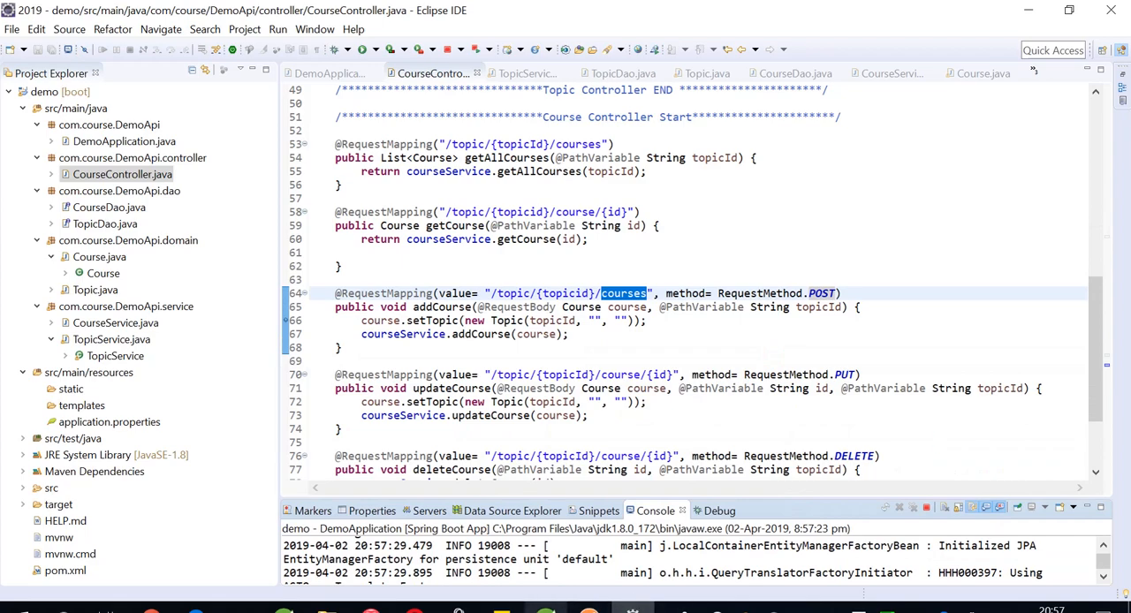
Resend the JavaStream course POST and inspect the 500 error naming the missing 'topicId' variable.
click(589, 611)
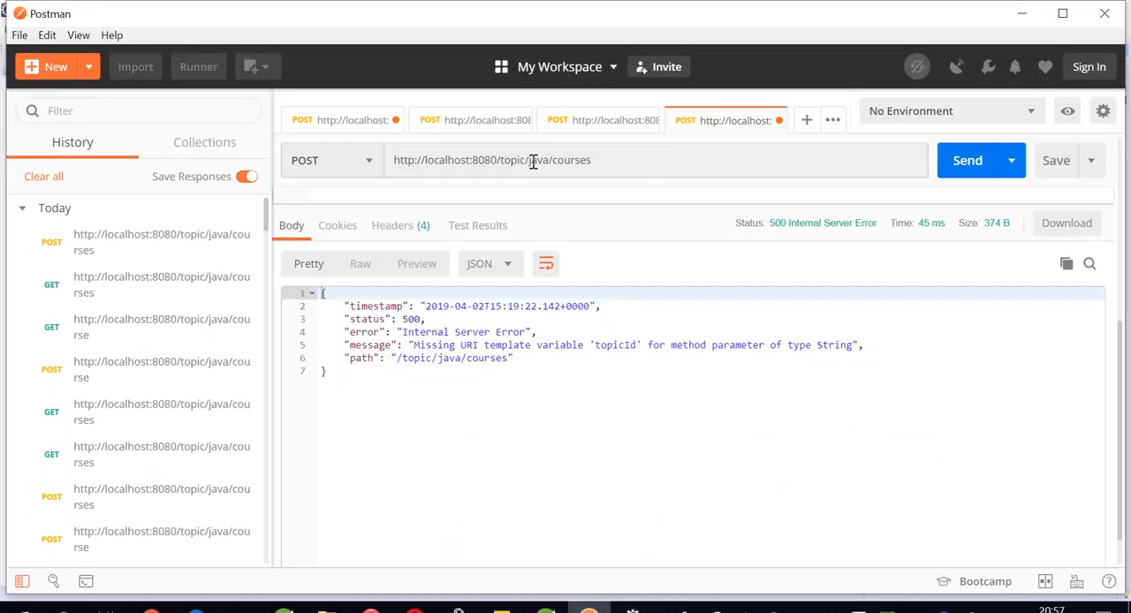
mouse_move(371, 169)
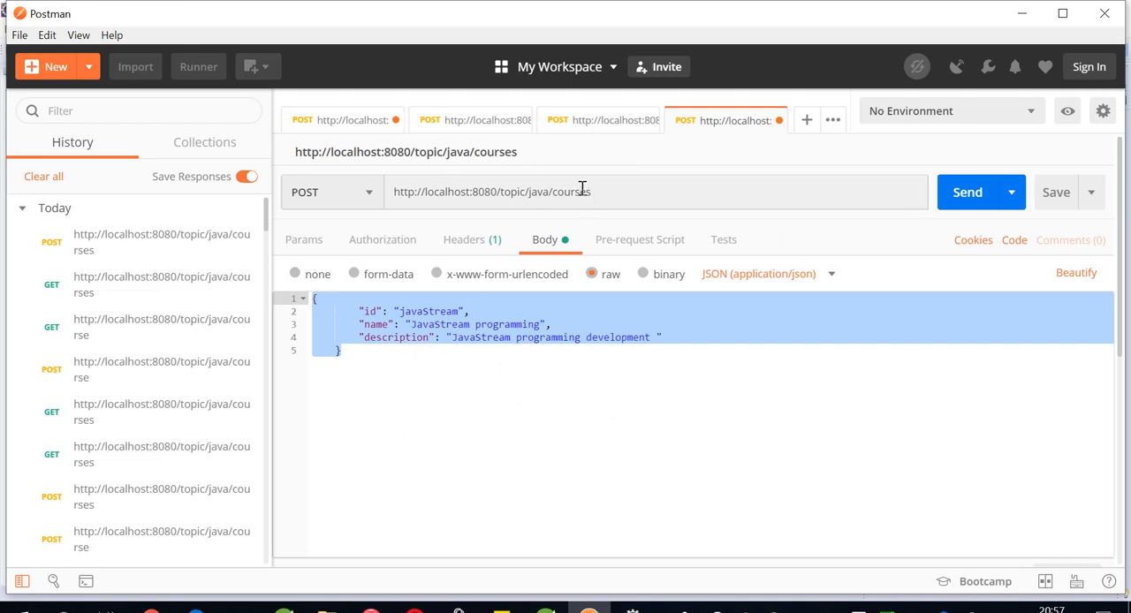
double_click(573, 192)
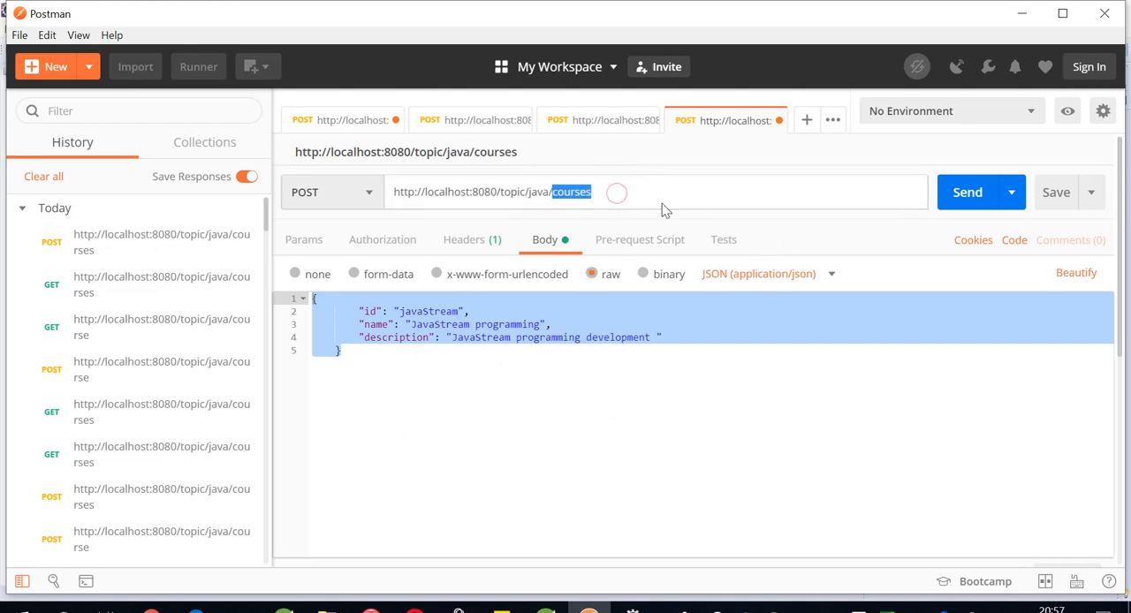
double_click(537, 192)
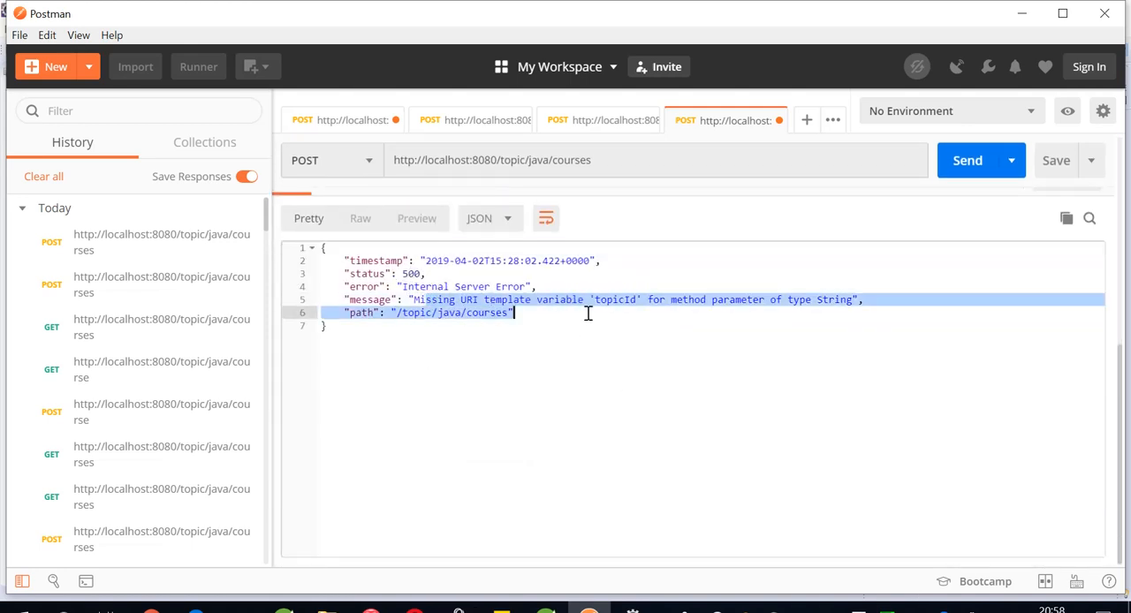
click(662, 299)
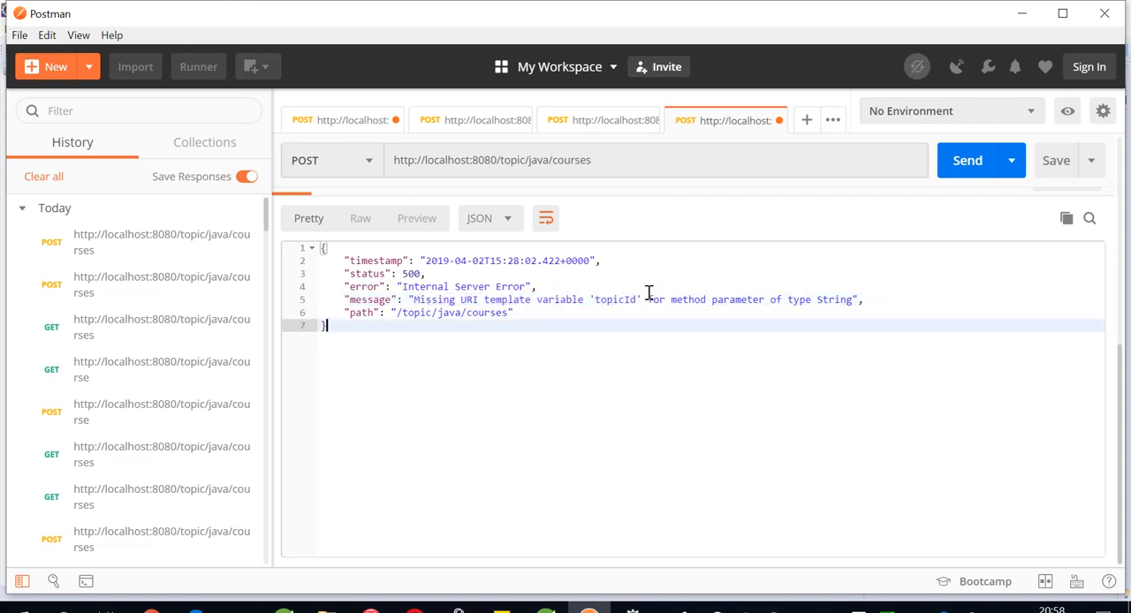
double_click(615, 300)
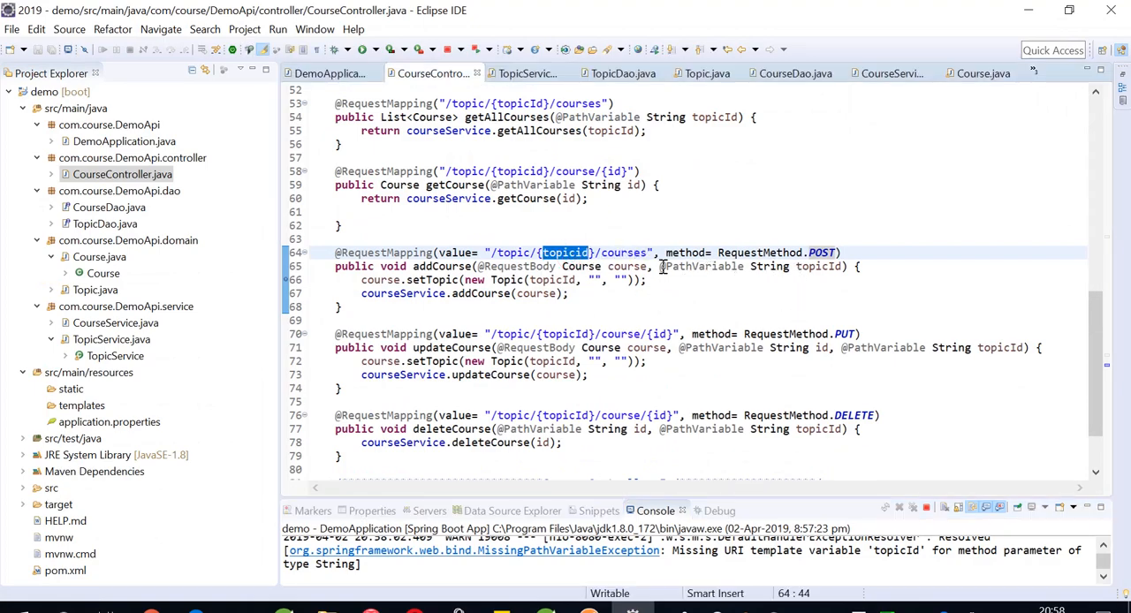
Rename addCourse's topicId parameter and setTopic argument to topicid, matching the {topicid} placeholder.
click(849, 266)
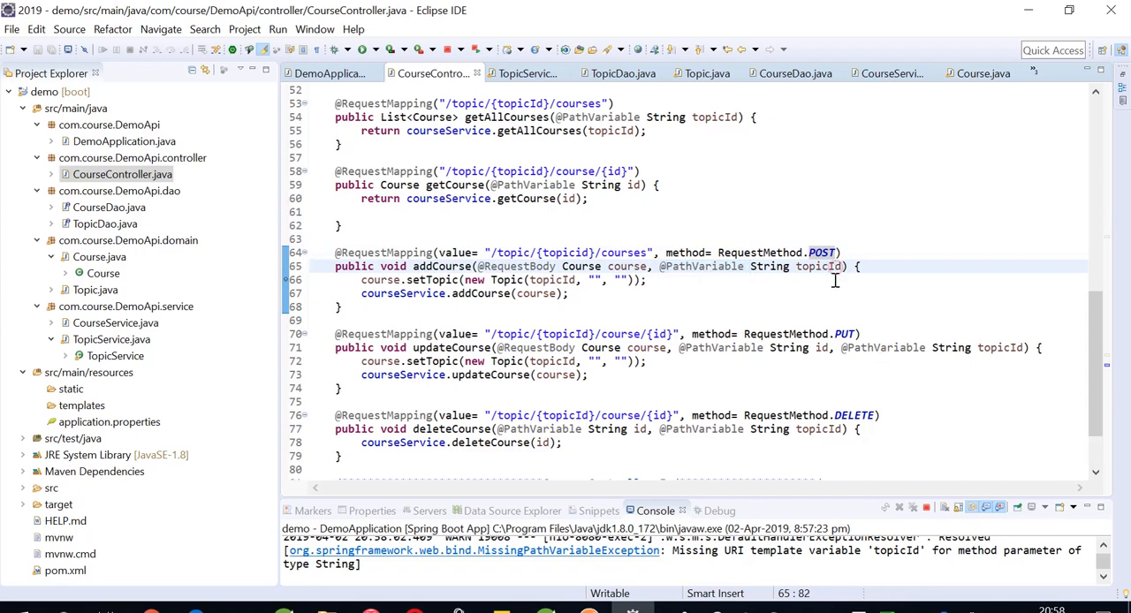
double_click(816, 266)
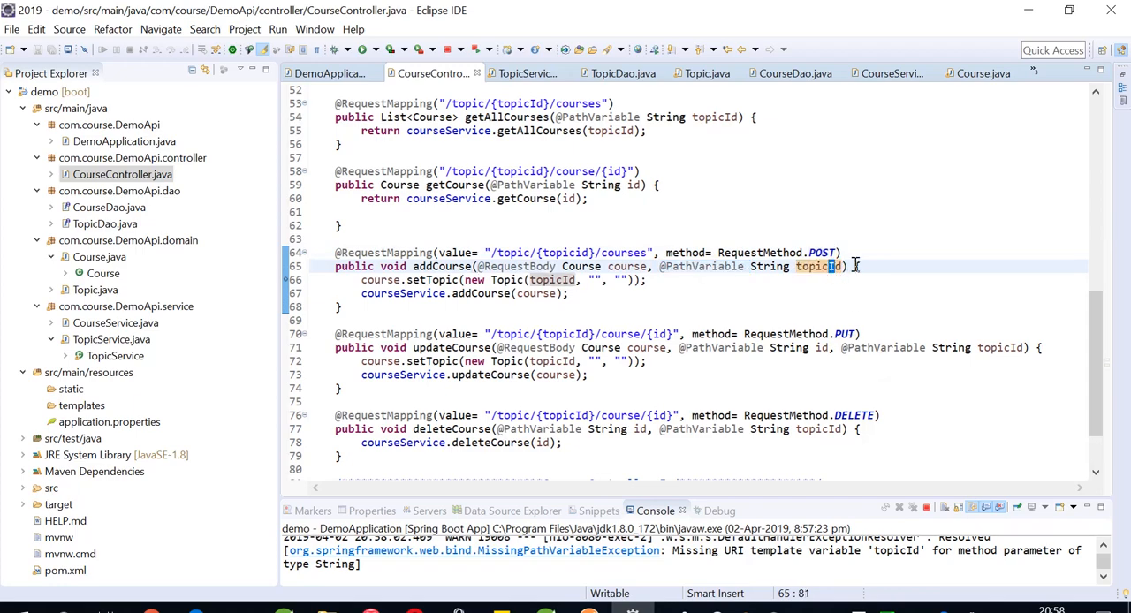
click(579, 252)
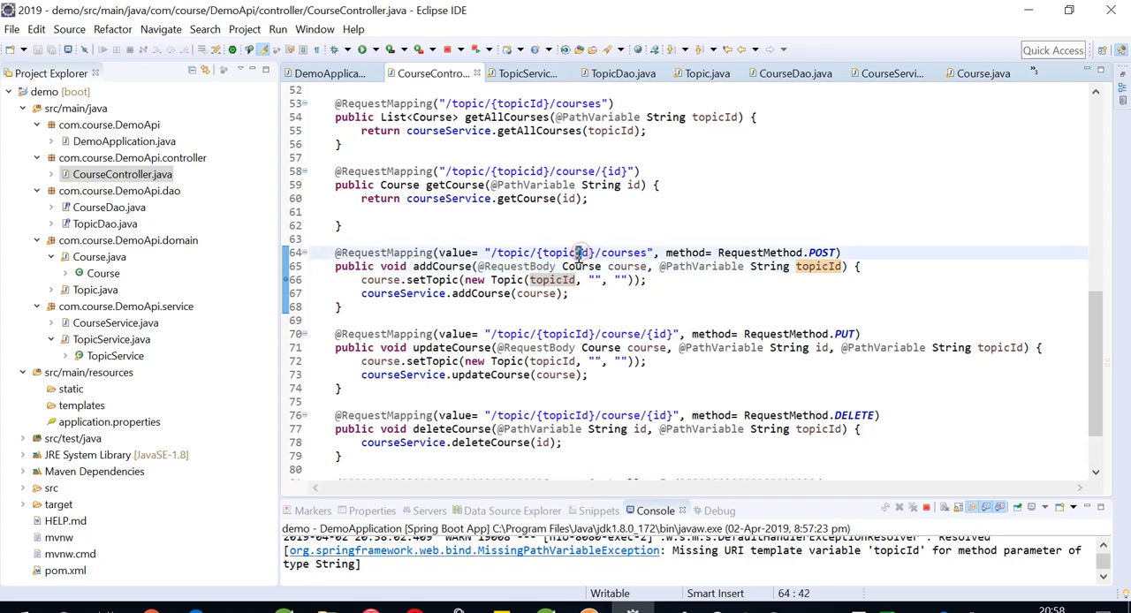
double_click(563, 253)
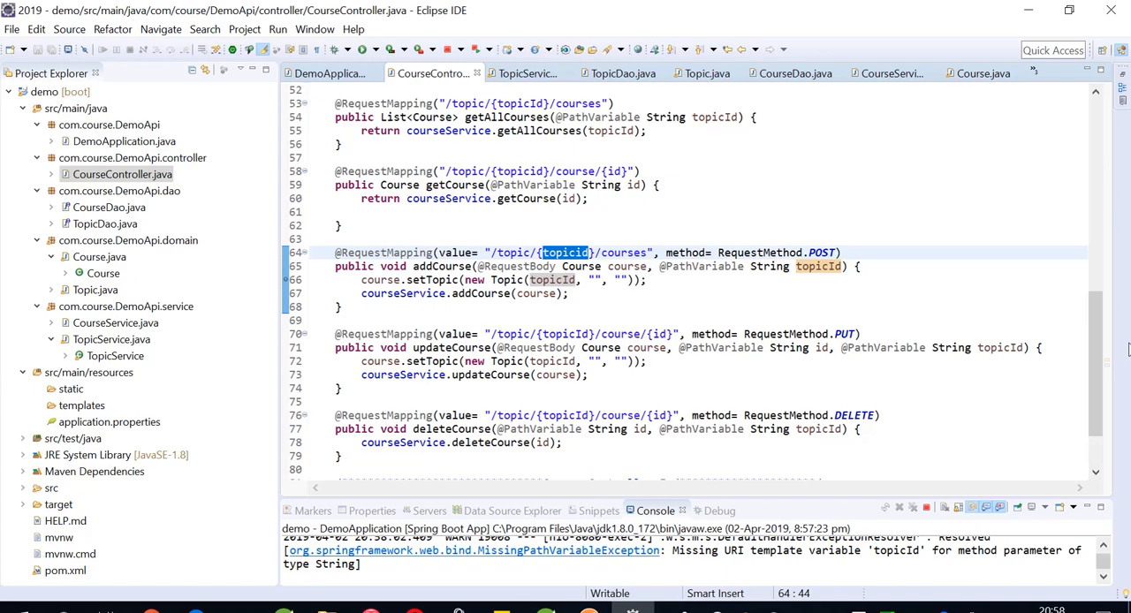
mouse_move(814, 291)
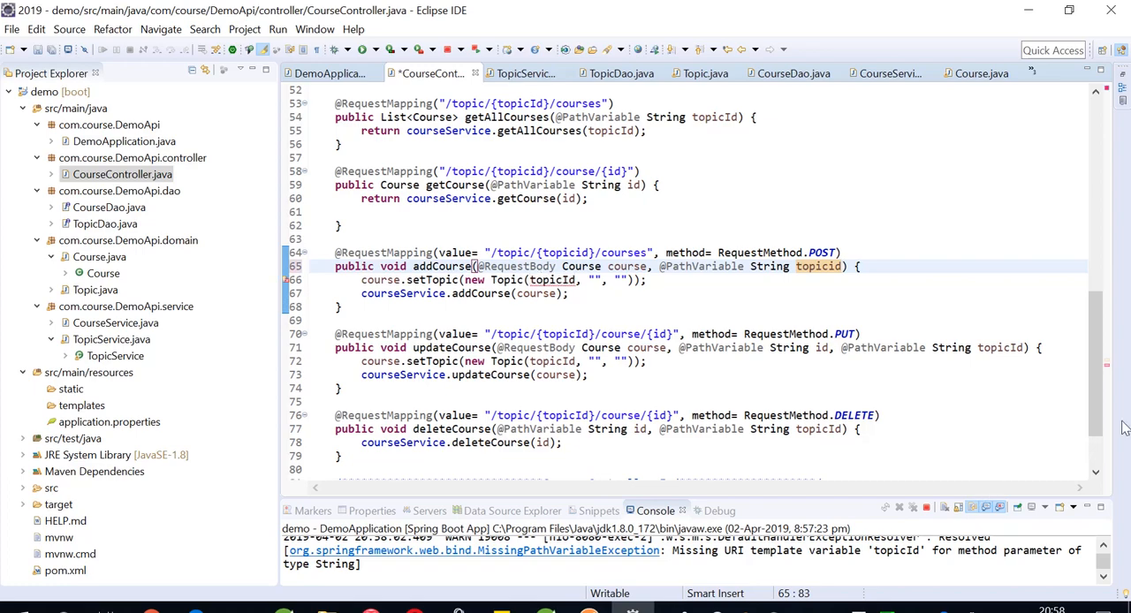
double_click(551, 280)
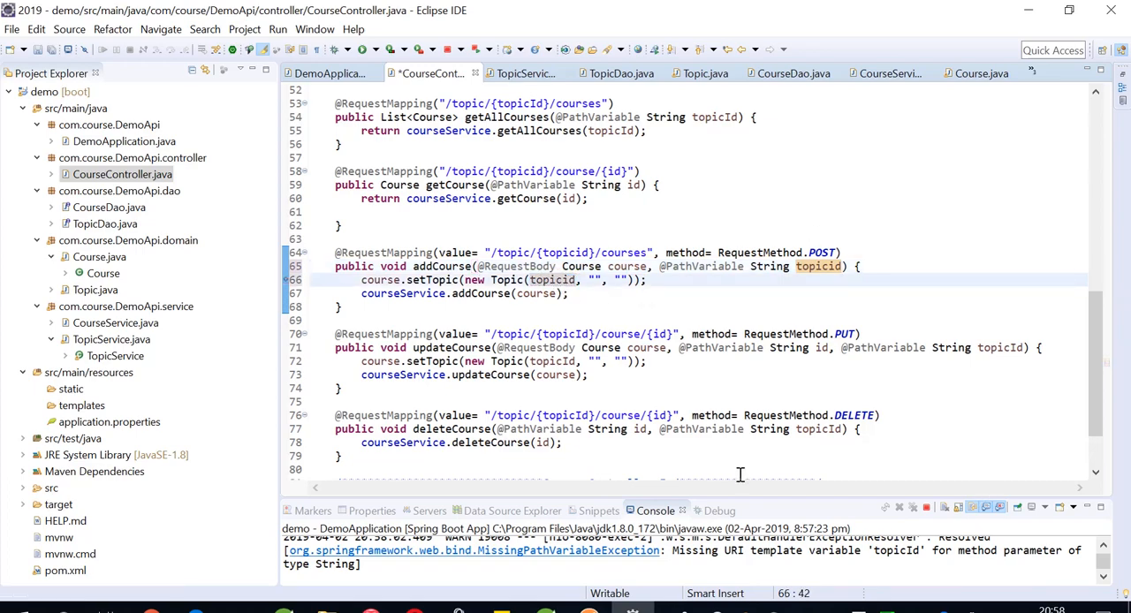
key(ctrl+s)
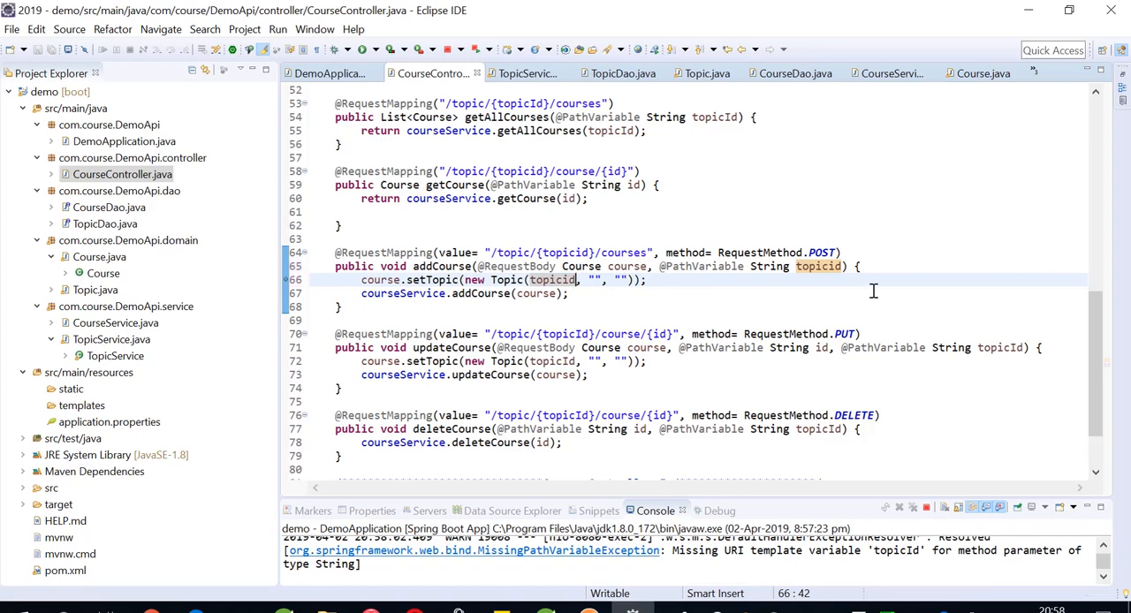
double_click(565, 253)
text(()
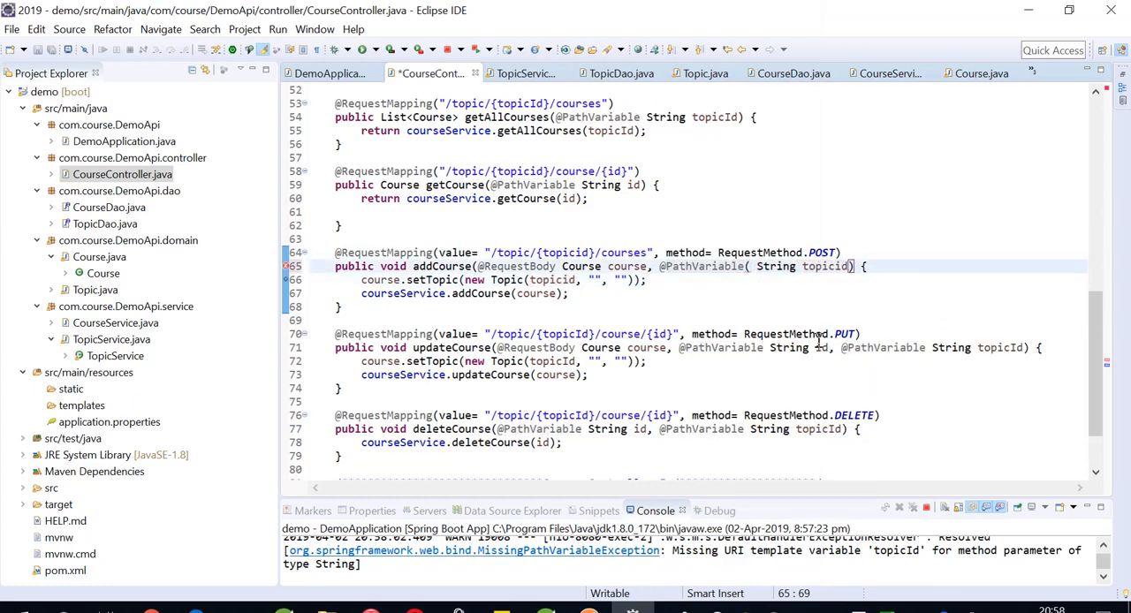
text(""))
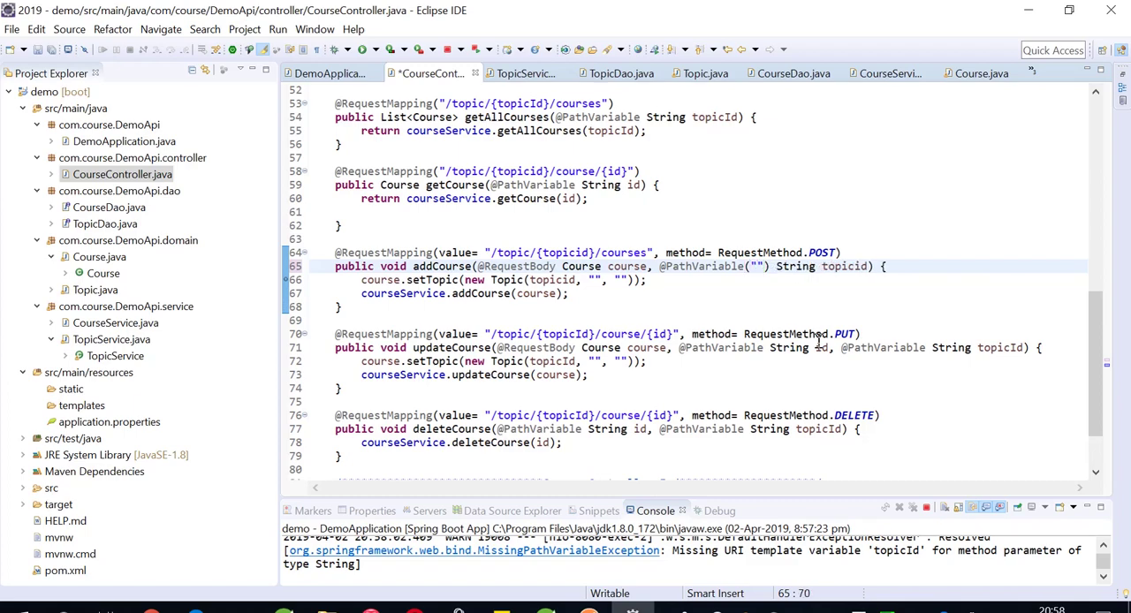
text(topicid)
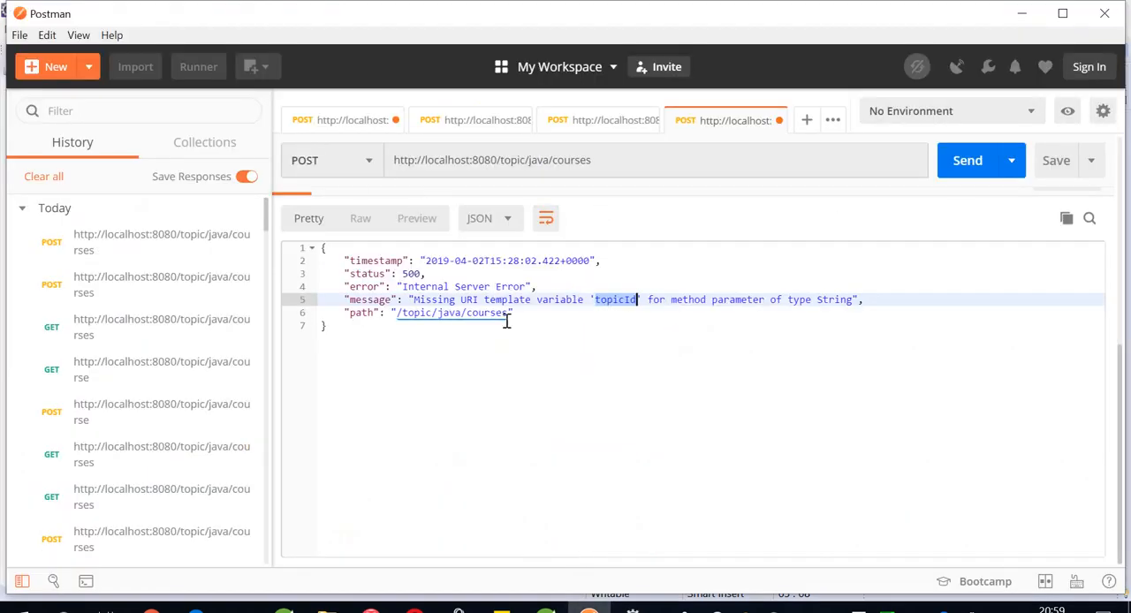
Resend the JavaStream course POST with the full JSON body selected.
click(545, 240)
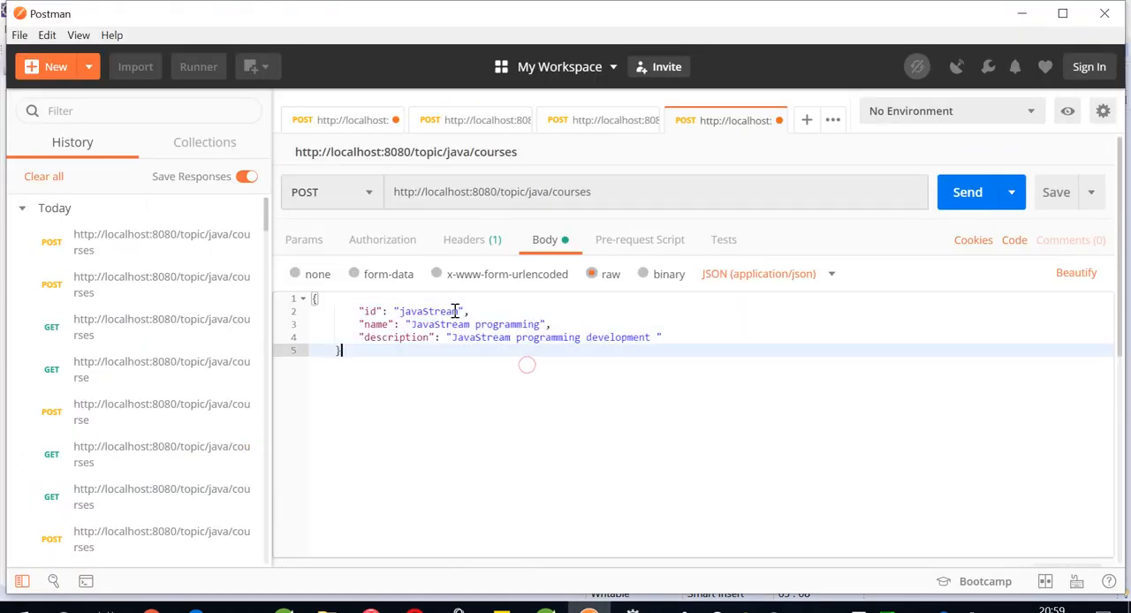
key(ctrl+a)
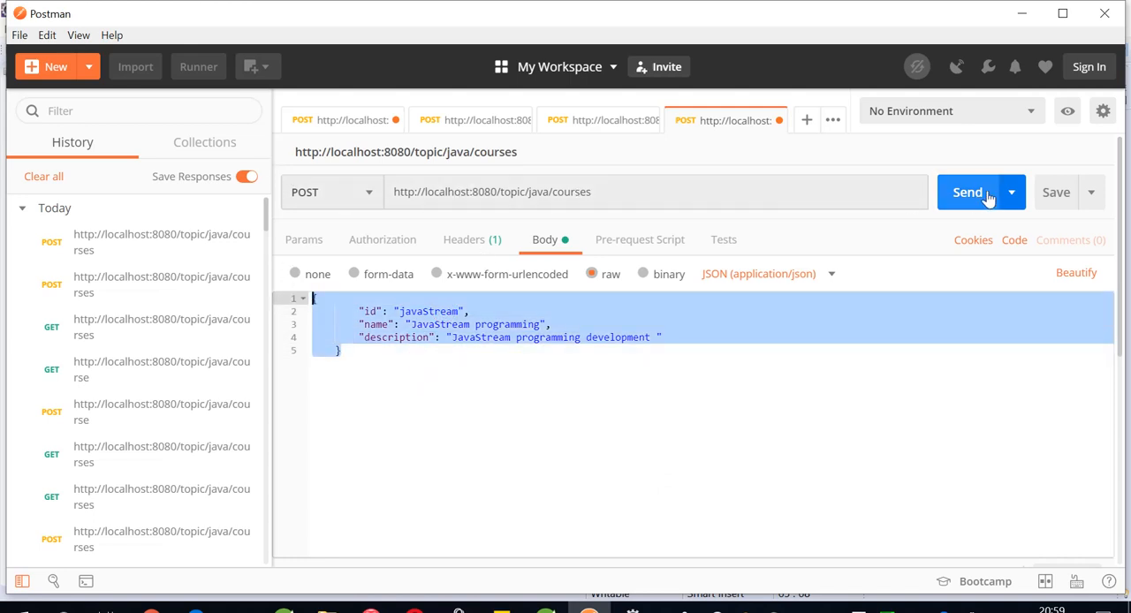
click(967, 192)
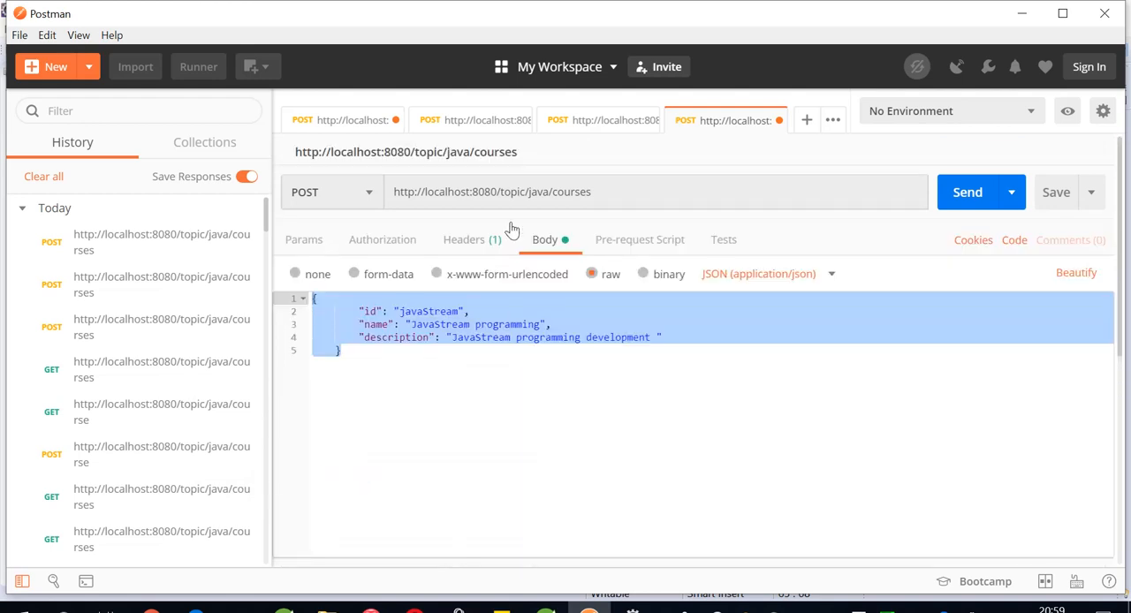
Switch the request method to GET to fetch the courses.
click(318, 192)
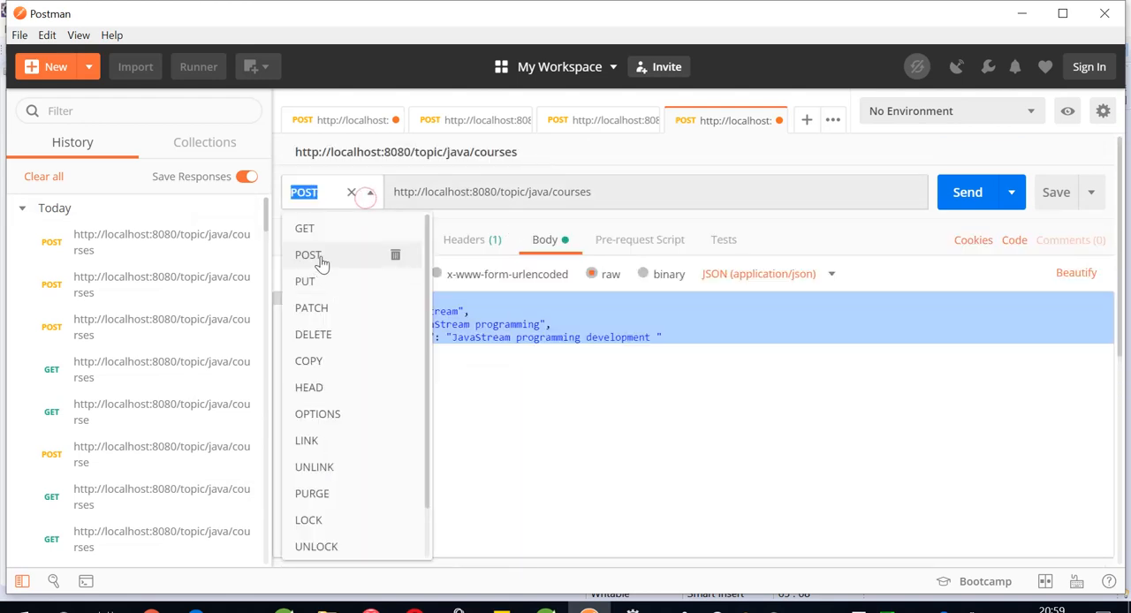
click(304, 228)
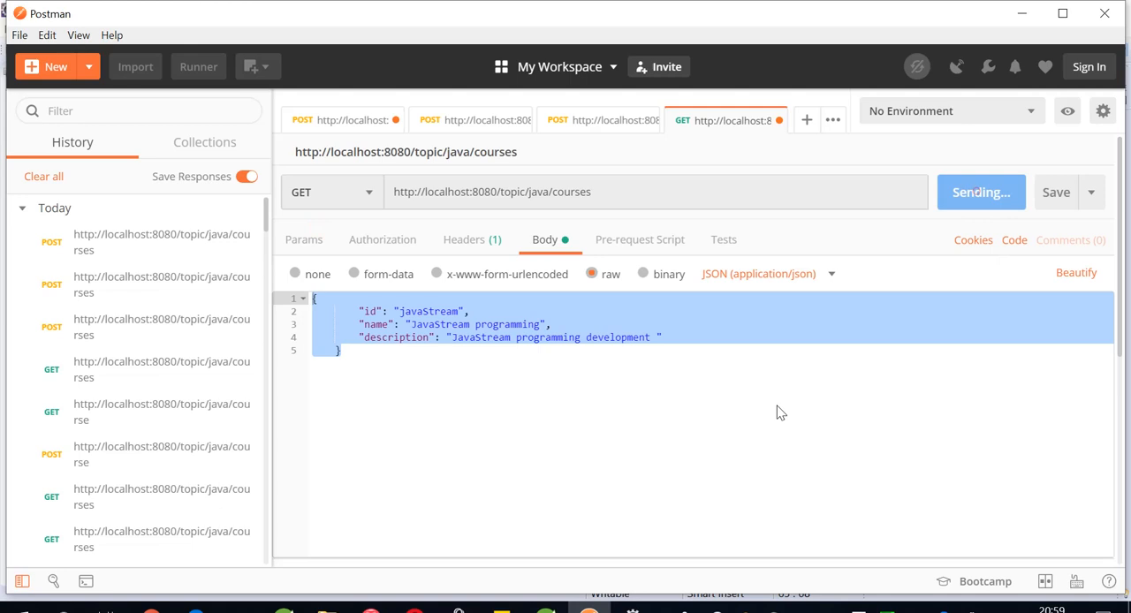